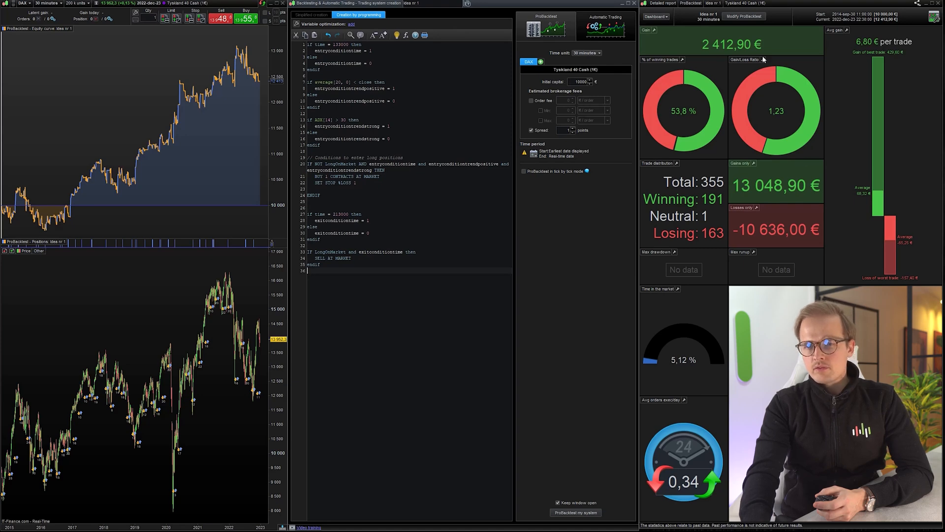
Select all of the existing system code before writing the weekday filter.
key(ctrl+a)
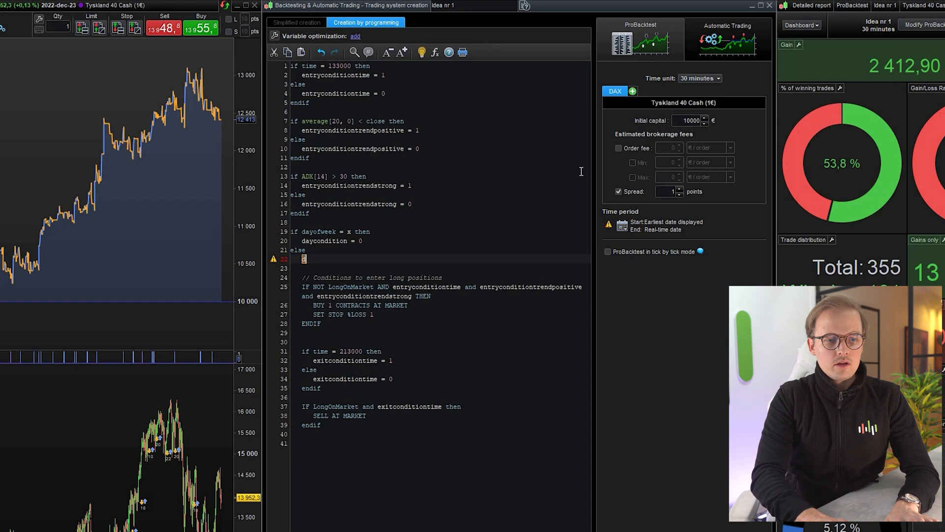
Finish the weekday filter with 'daycondition = 1' and close it with endif.
text(daycondition = 1)
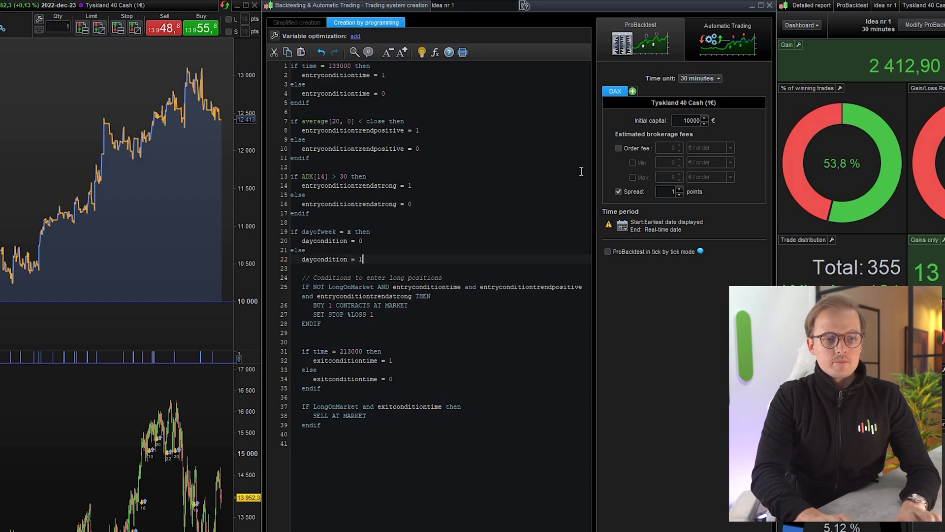
text(endif)
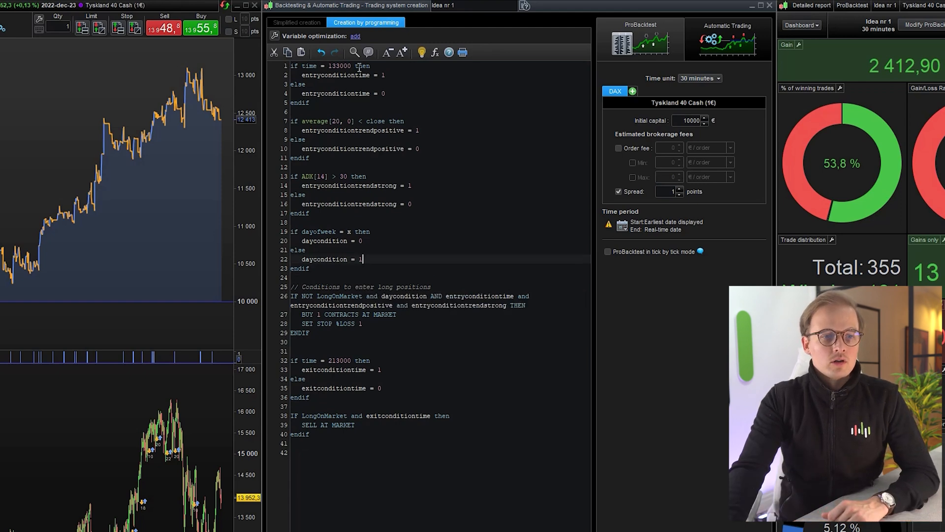
Add x as an optimization variable with minimum 0, maximum 7, step 1.
click(355, 36)
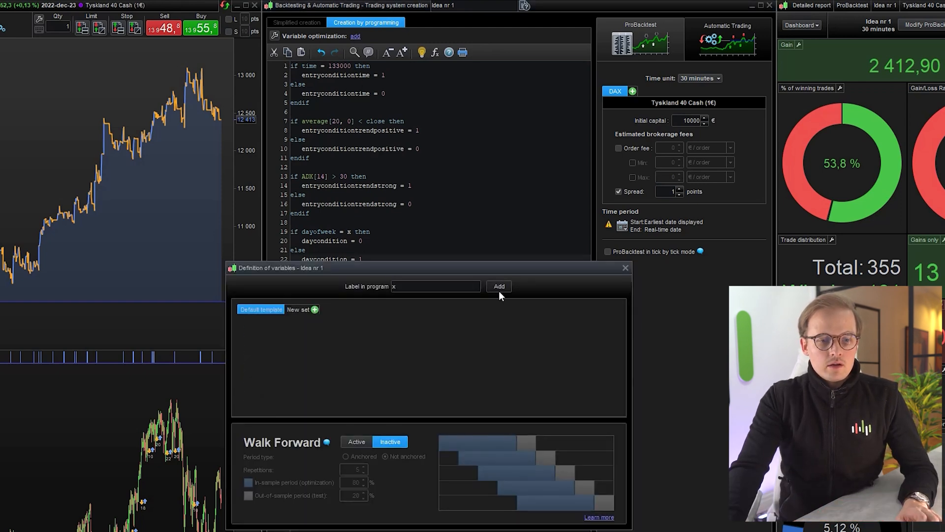
click(498, 285)
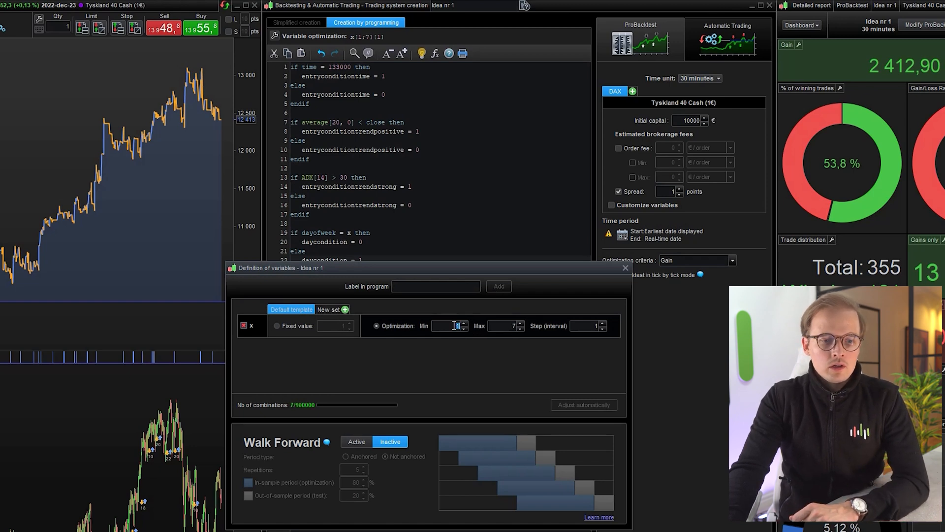
text(0)
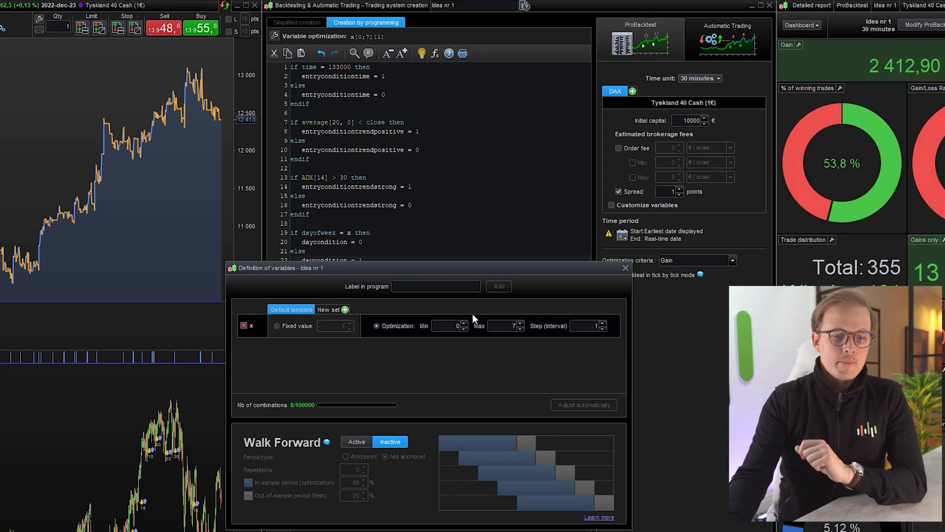
click(625, 267)
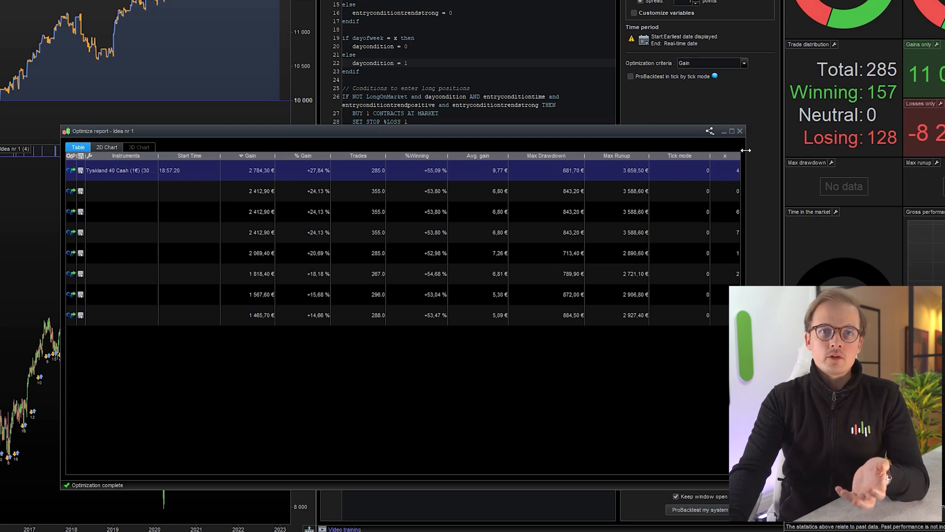
mouse_move(312, 140)
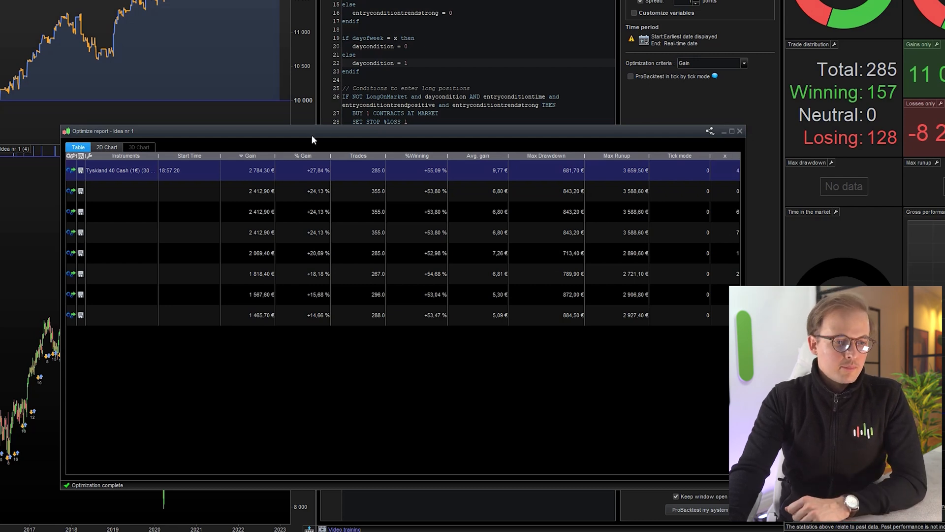
mouse_move(303, 182)
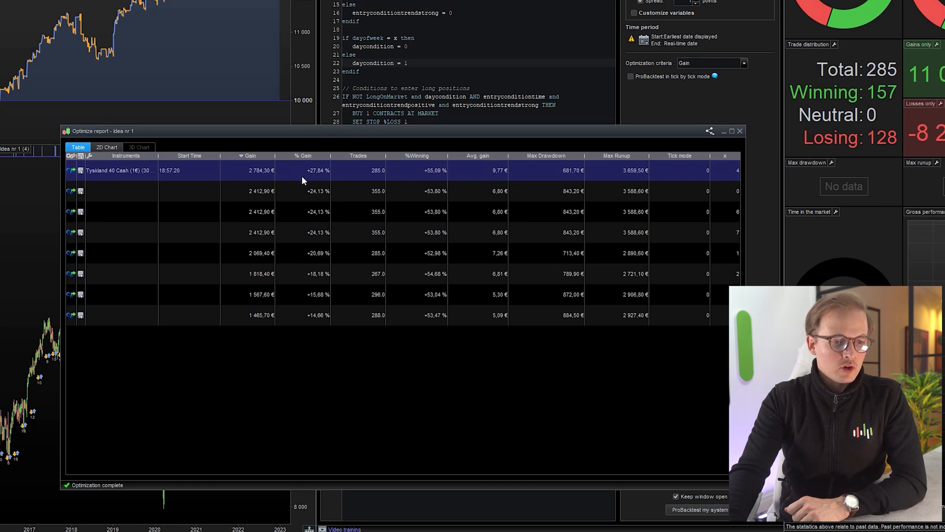
mouse_move(331, 169)
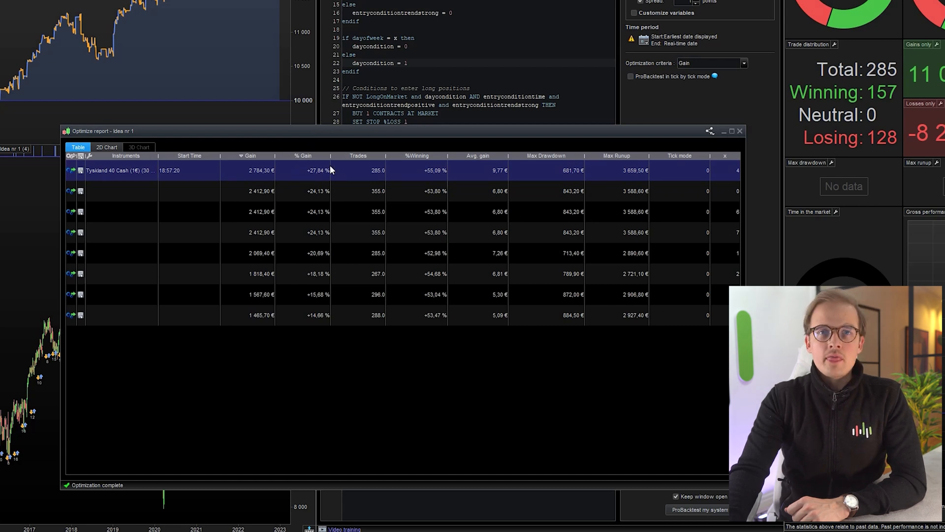
mouse_move(378, 181)
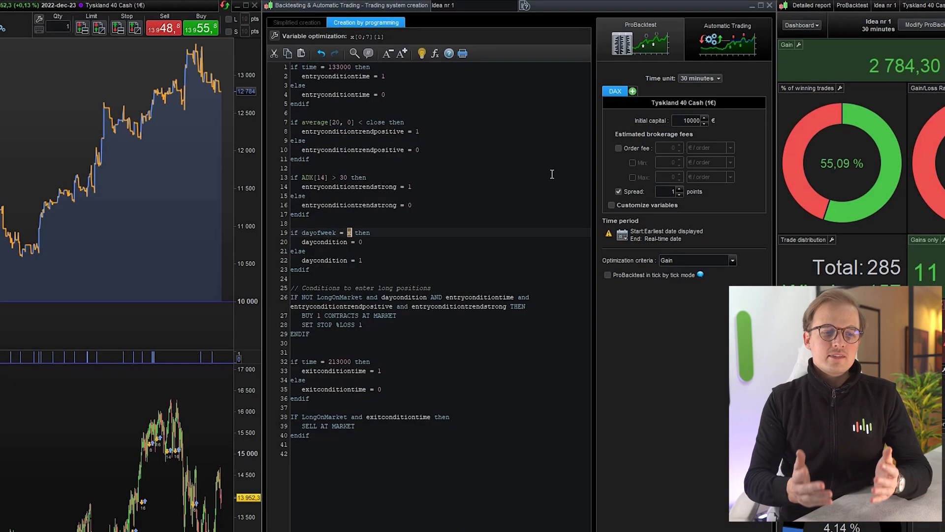
Fix dayofweek at 4 and write 'if currentmonth = y then monthcondition = 0 else monthcondition = 1'.
text(4)
click(440, 302)
text(condition and month)
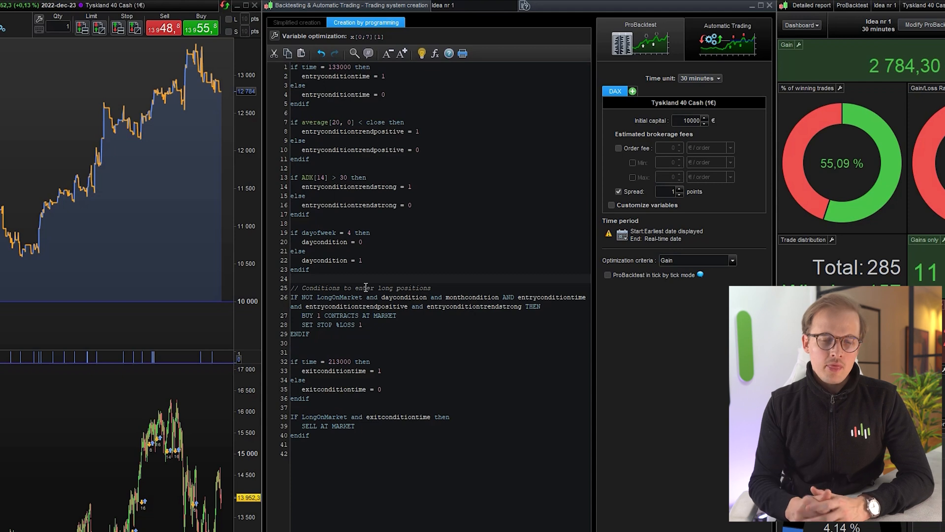
text(if currentmonth =)
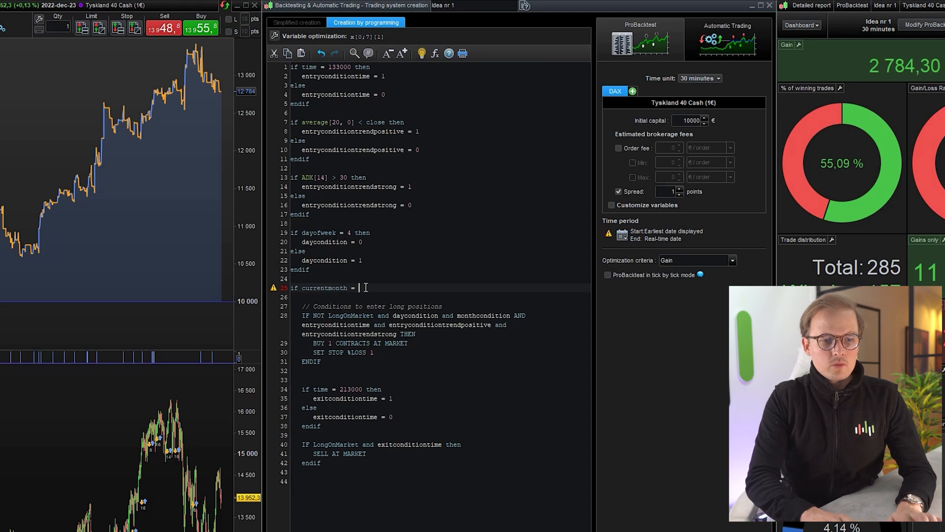
text(y then)
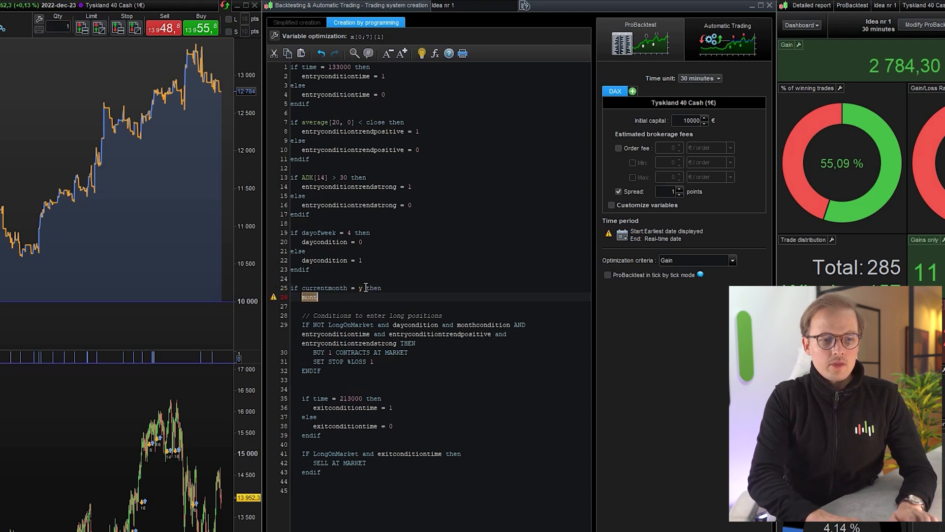
text(hcondition = 0)
text(month)
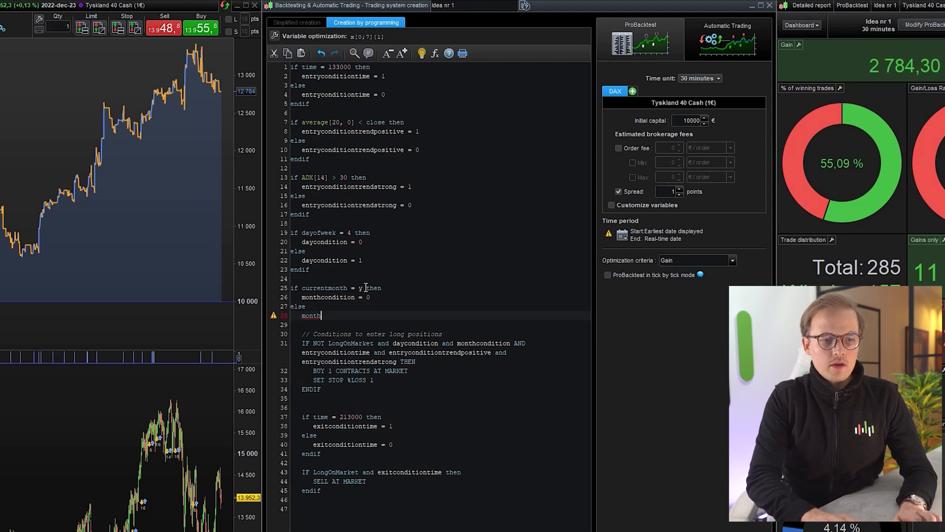
text(condition = 1)
text(12)
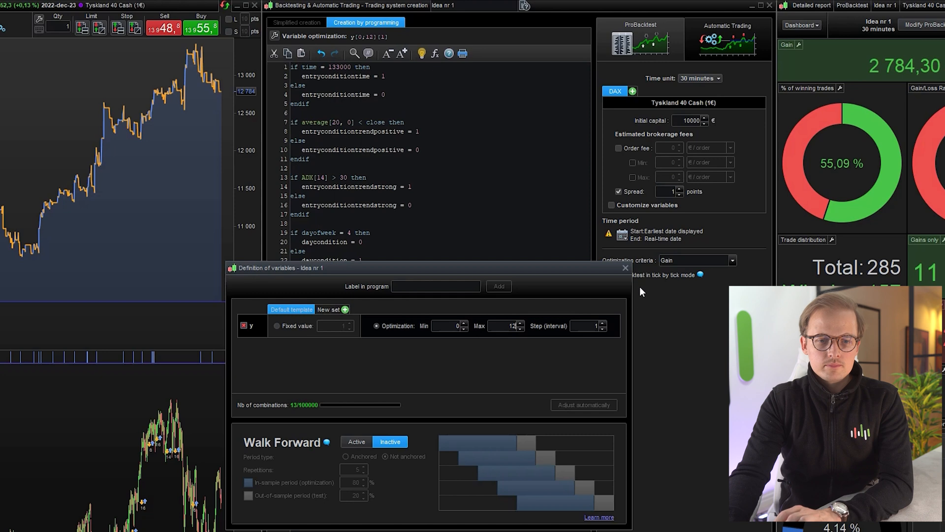
Confirm y's 0–12 optimization range and edit the month line in the code.
click(625, 267)
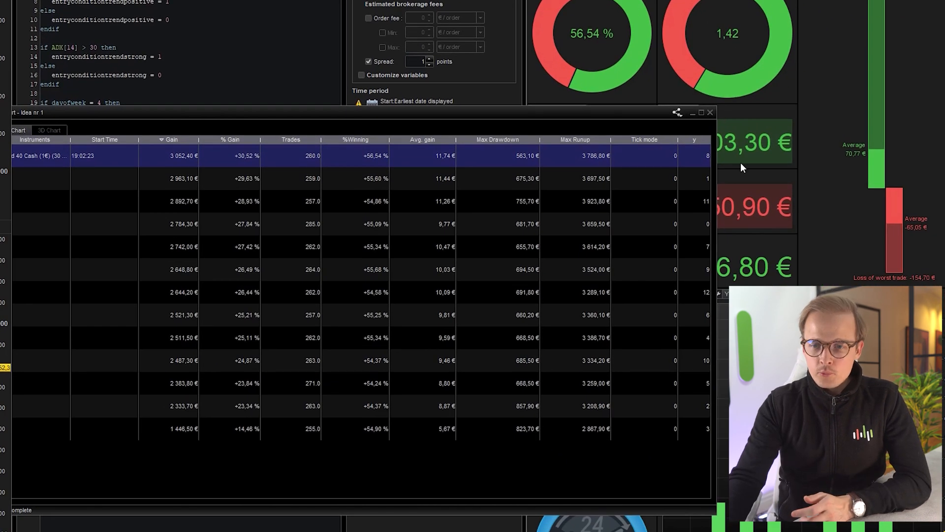
click(361, 223)
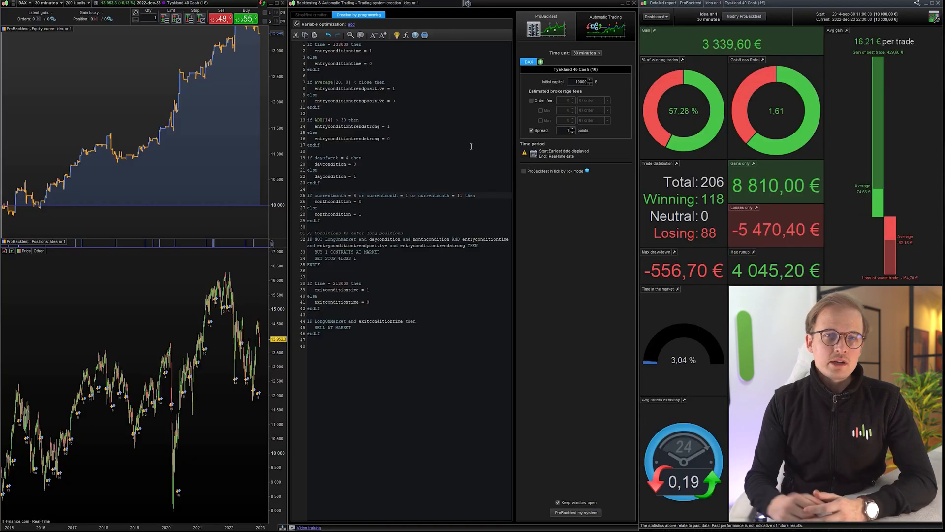
Select the currentmonth condition text to reduce it to month 8 only.
drag(361, 195, 461, 195)
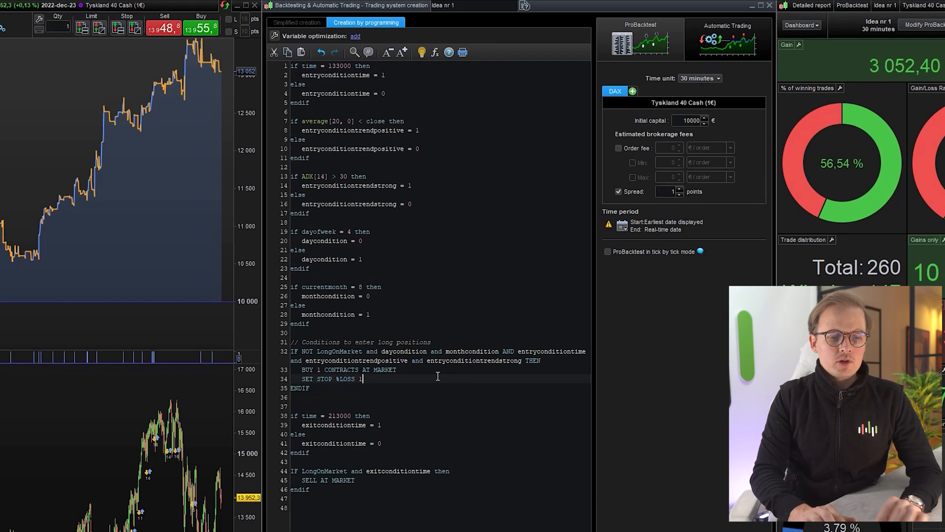
Write 'SET STOP %TRAILING X' and 'SET TARGET %PROFIT' lines after the stop loss.
key(enter)
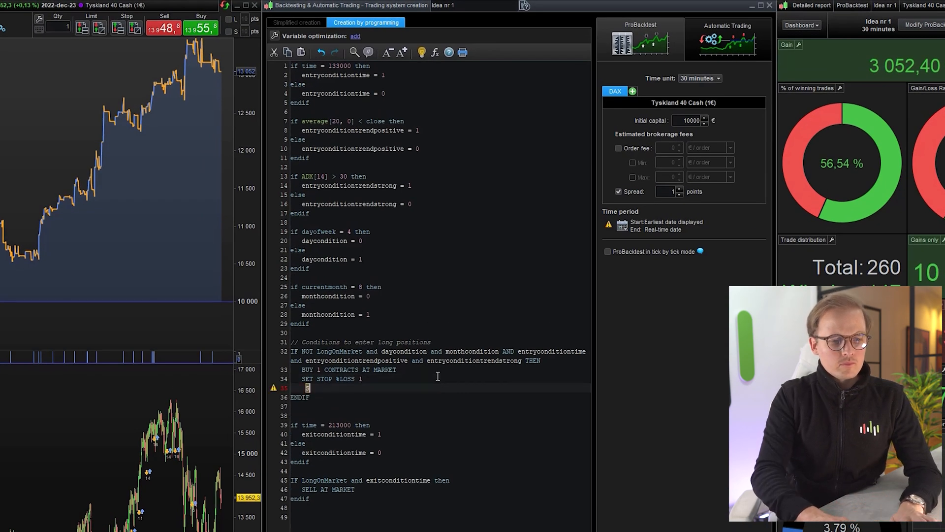
text(SET STOP %L)
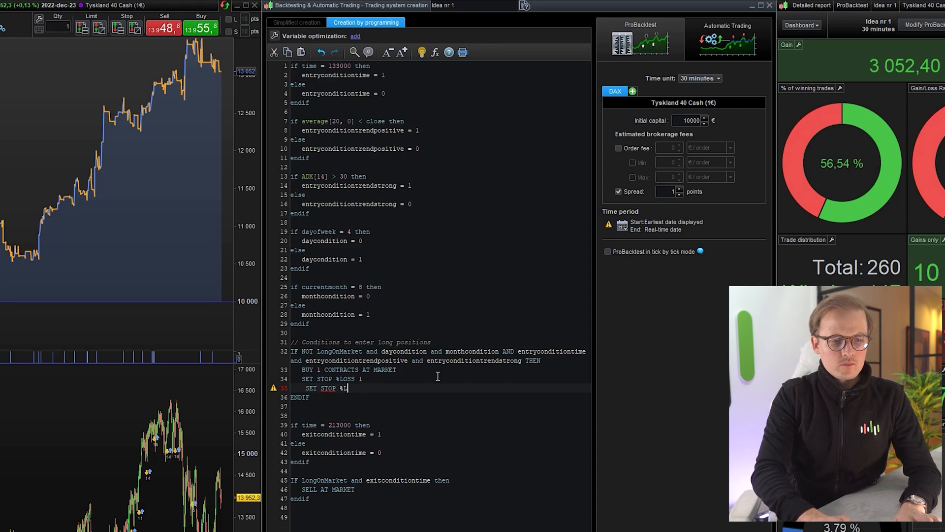
text(RAIL)
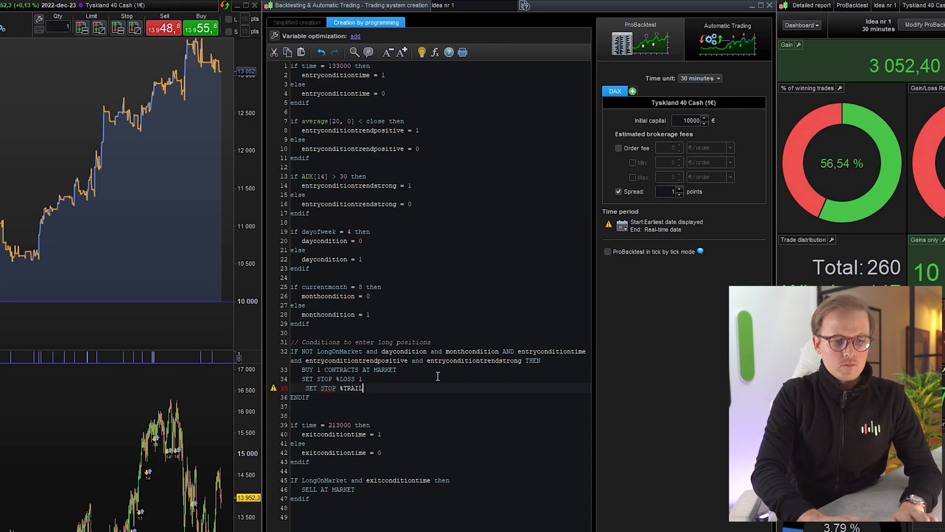
text(ING)
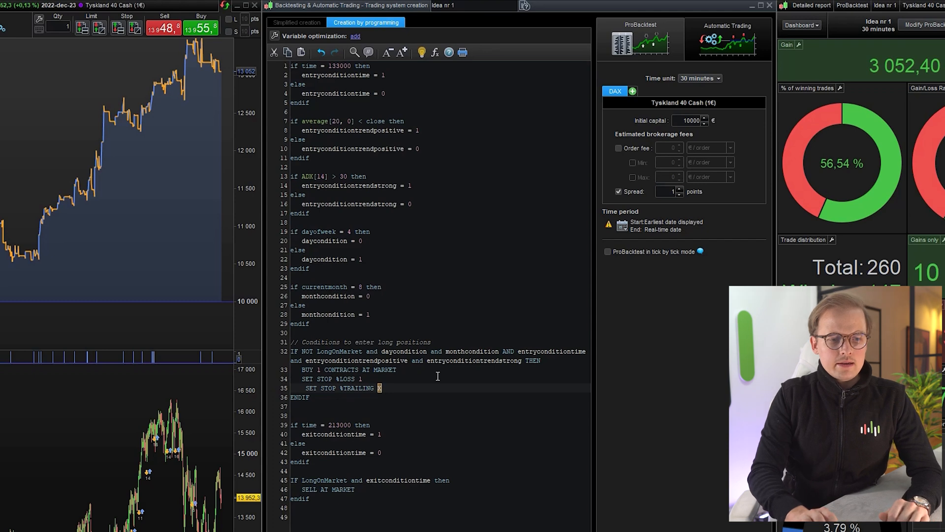
key(enter)
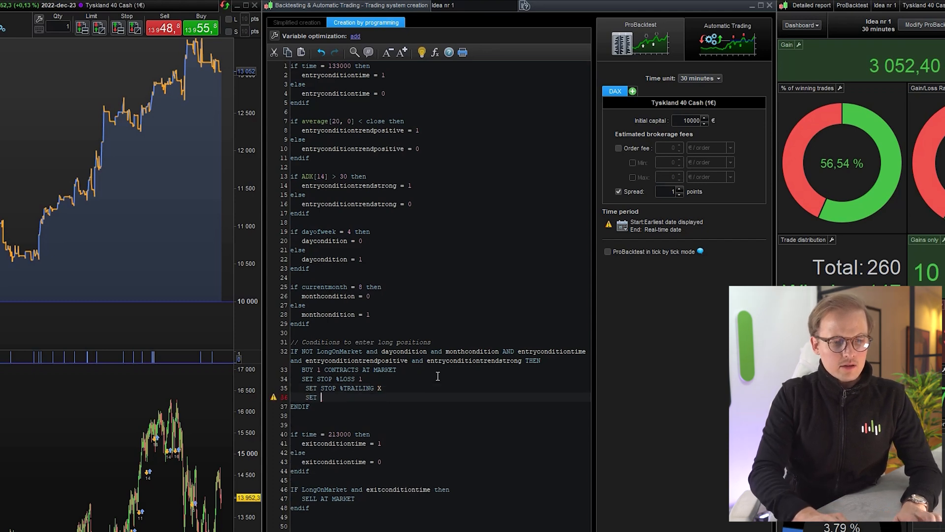
text(TARGET $)
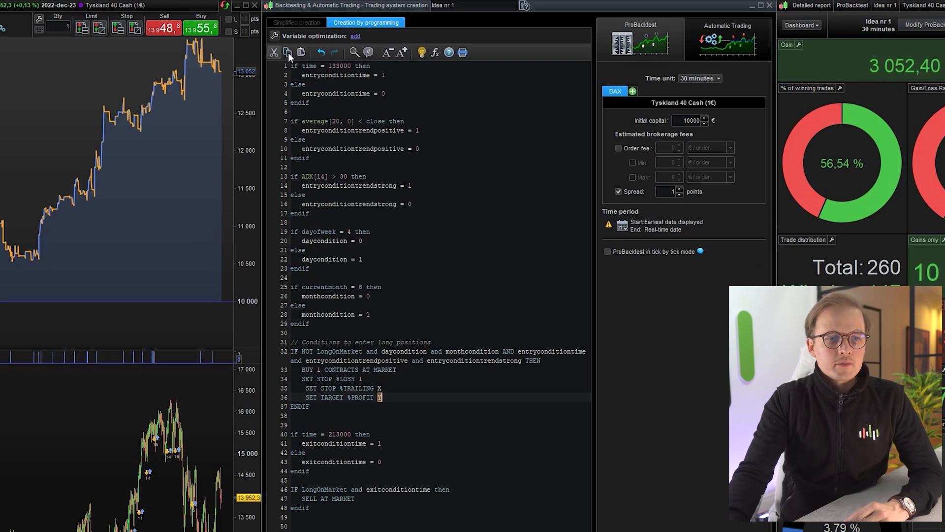
click(354, 35)
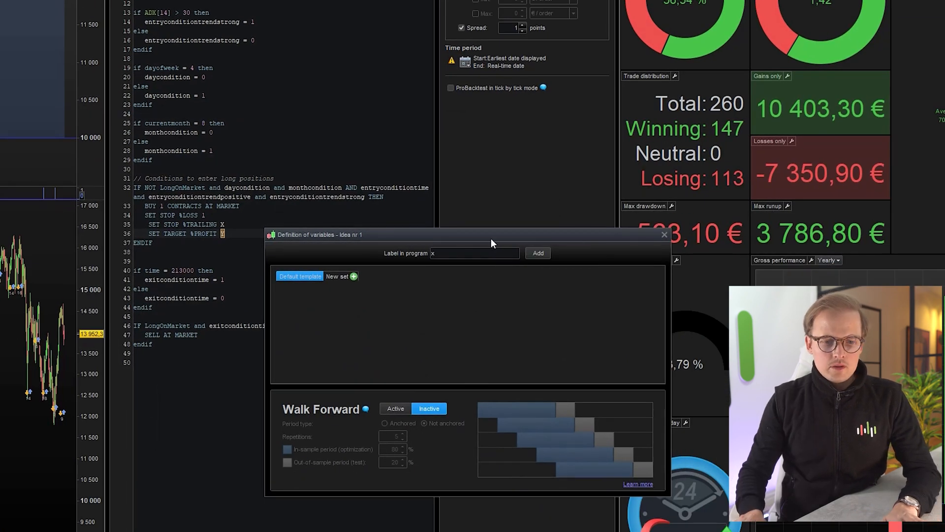
Define x from 0 to 2 and y from 1 to 4 in 0.5 steps and run the optimisation.
click(537, 253)
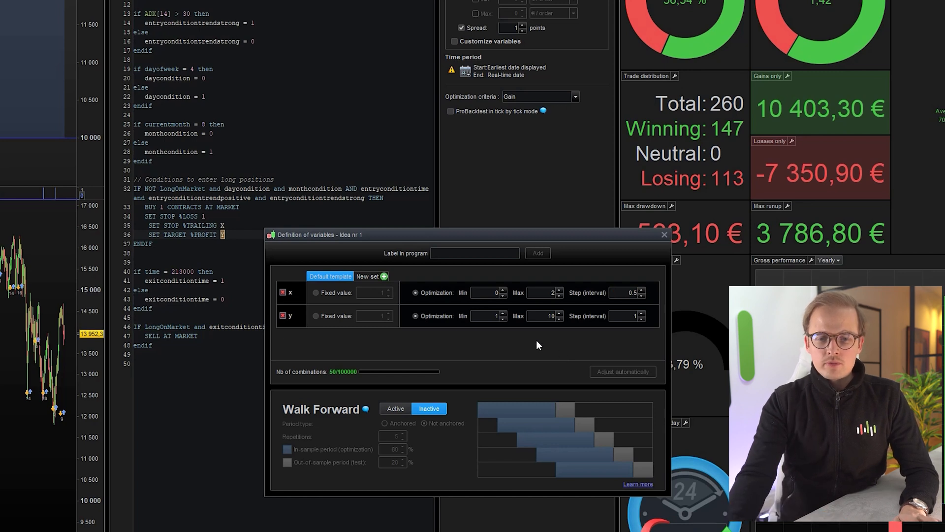
click(488, 316)
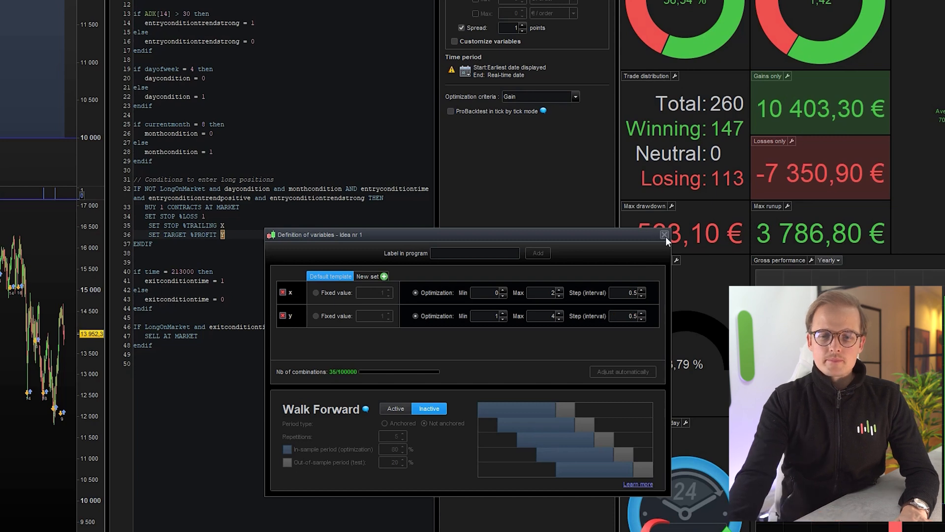
click(665, 234)
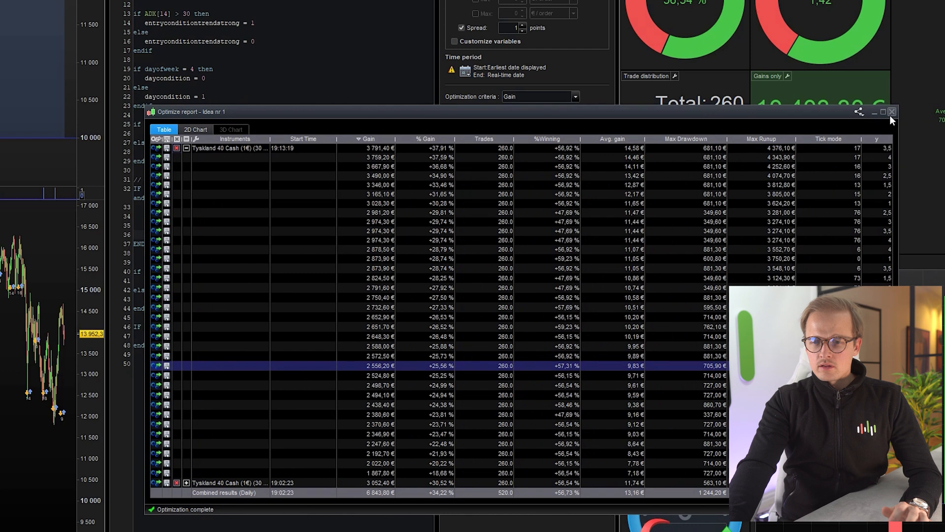
Close the Optimize report and rename variable x to c in the variable definitions.
click(893, 111)
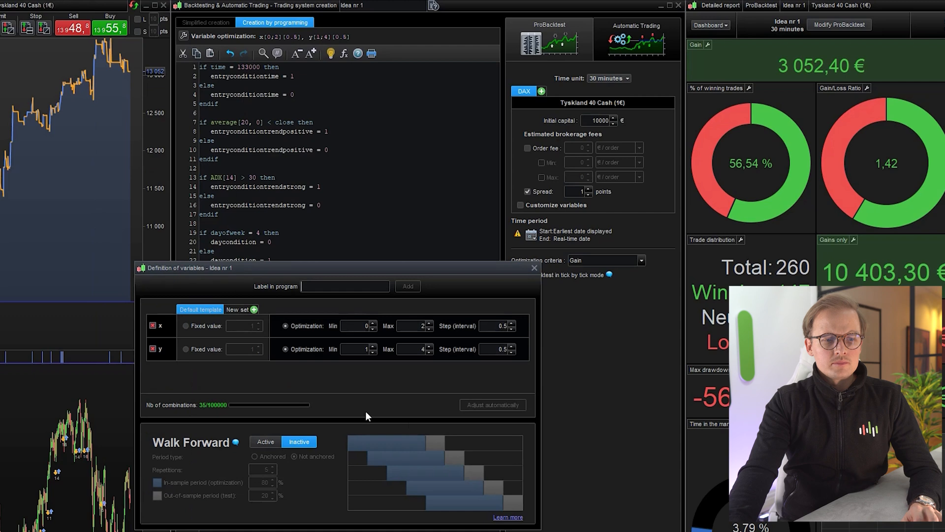
click(153, 326)
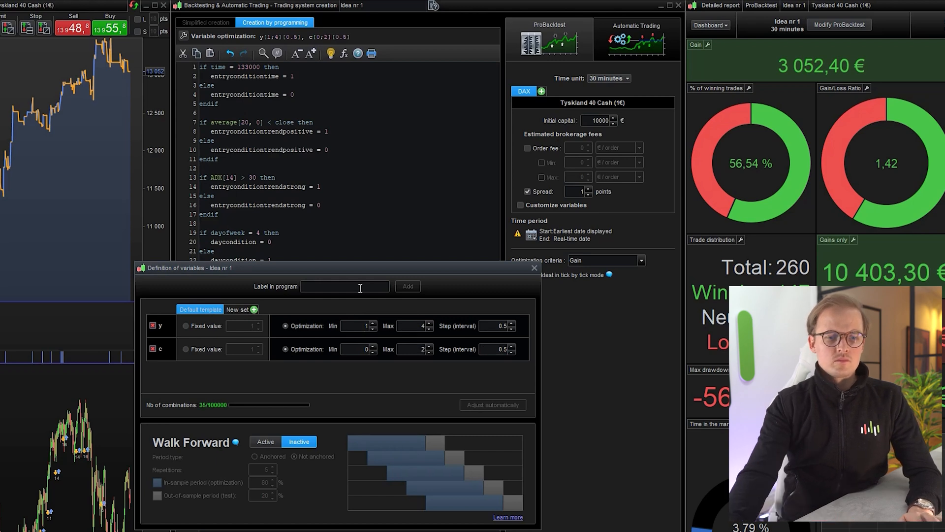
click(533, 266)
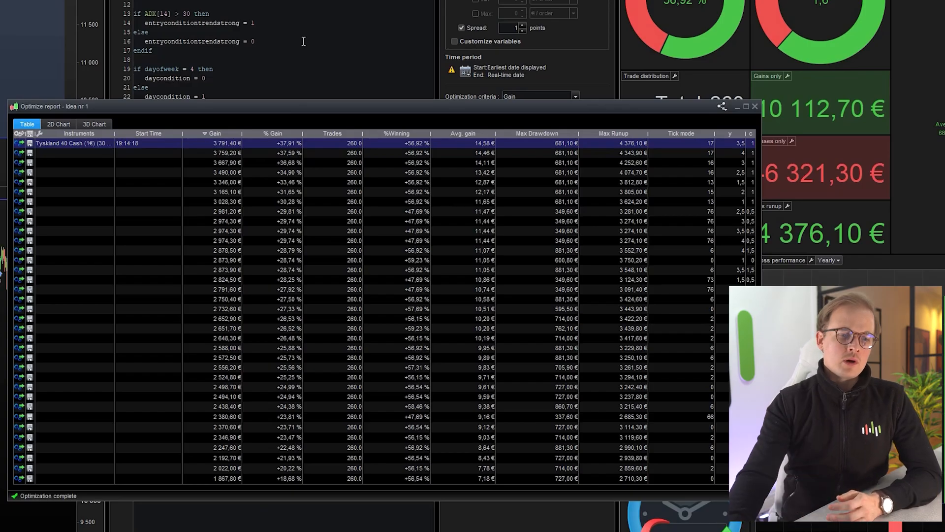
mouse_move(738, 151)
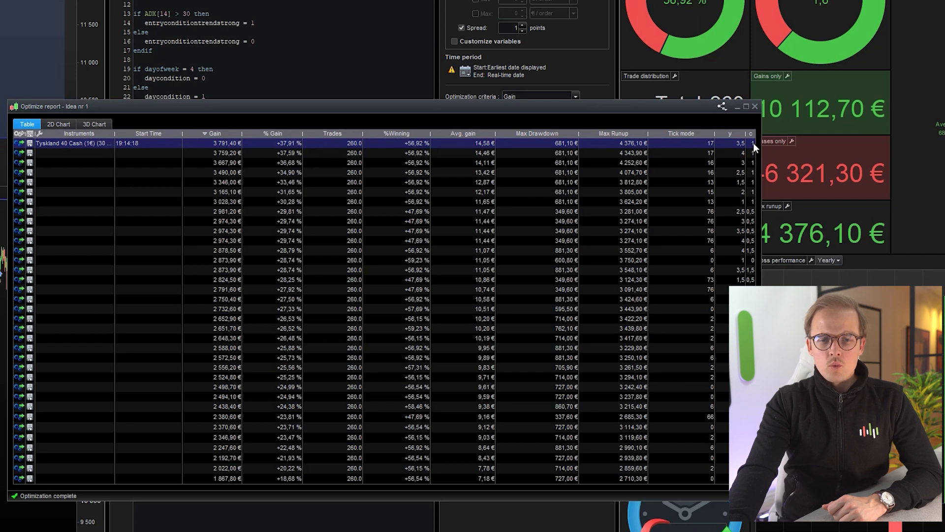
mouse_move(752, 146)
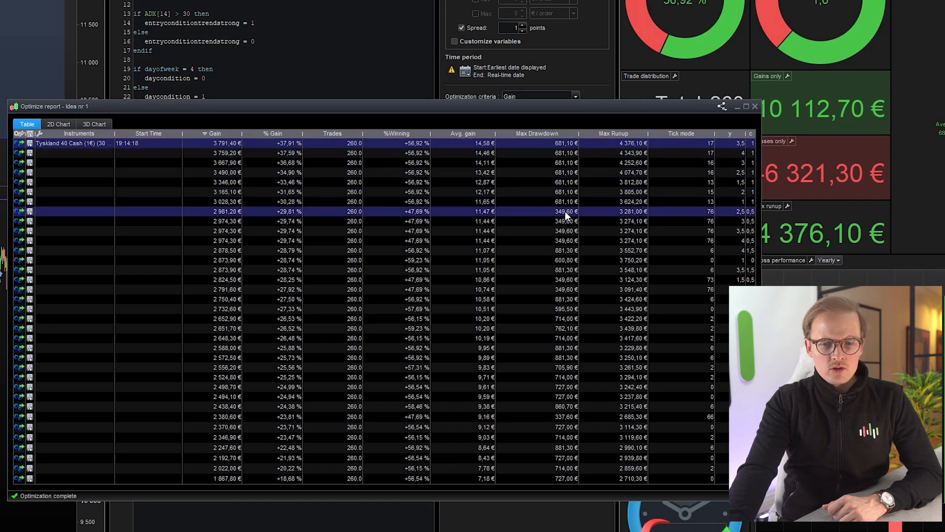
mouse_move(735, 219)
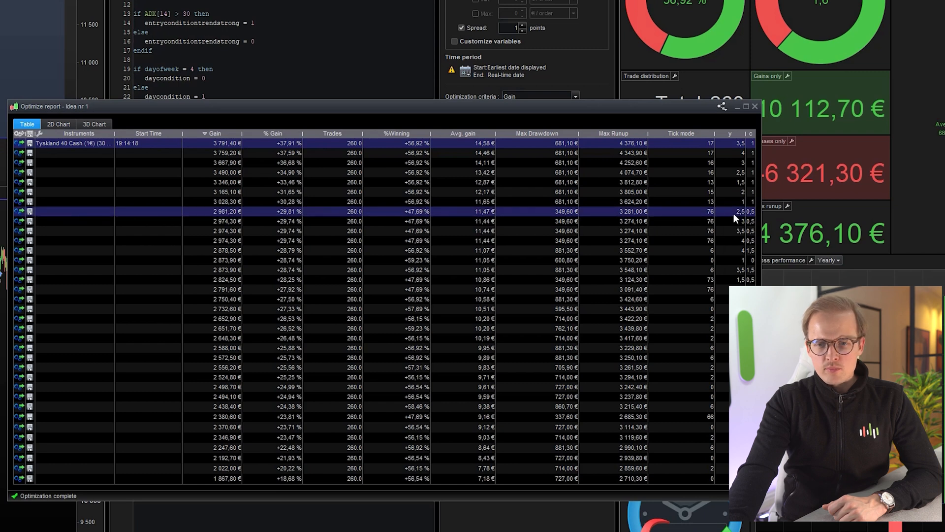
mouse_move(750, 216)
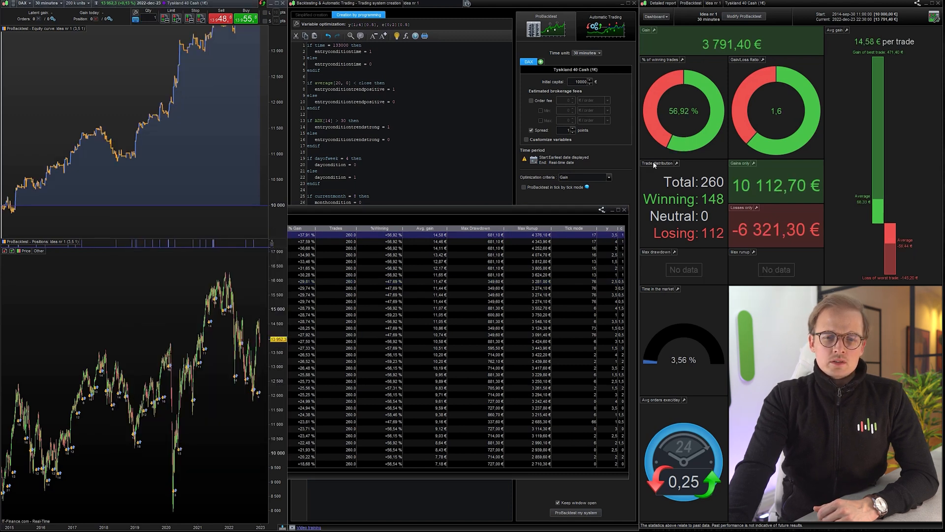
mouse_move(656, 167)
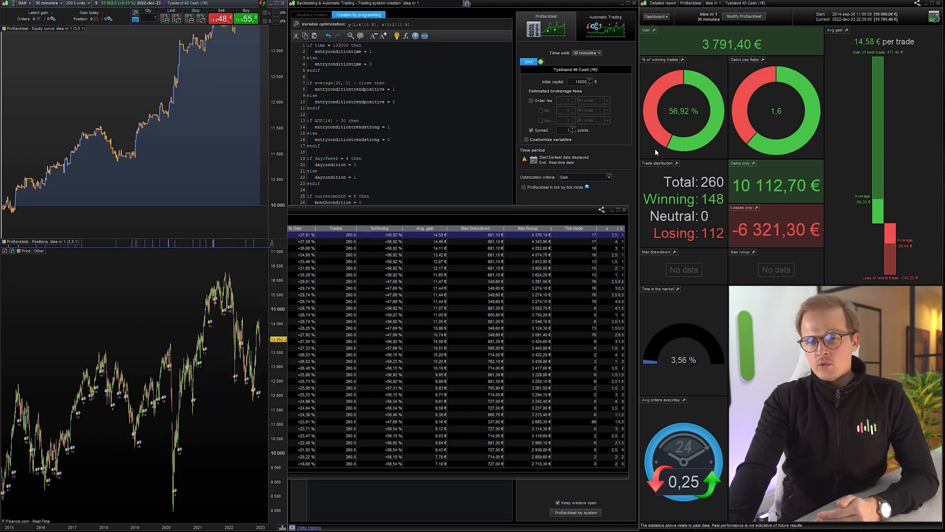
mouse_move(786, 119)
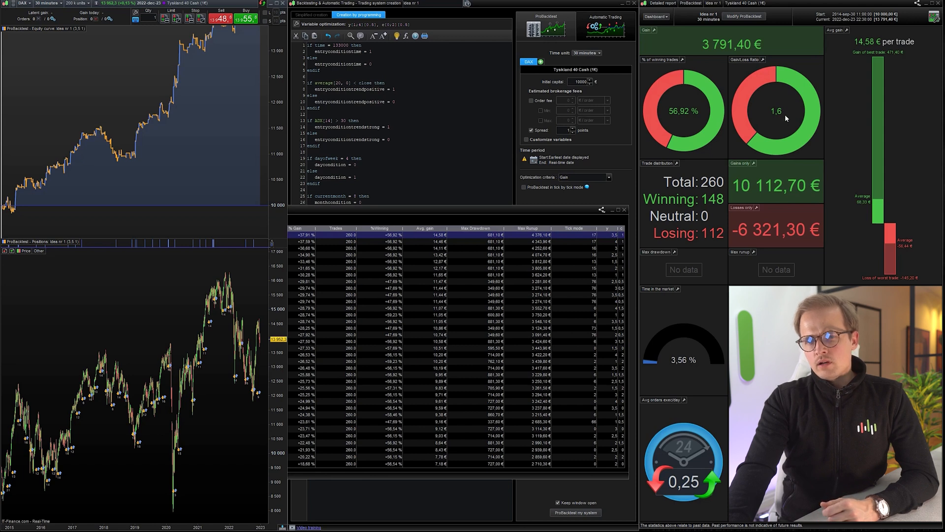
mouse_move(782, 117)
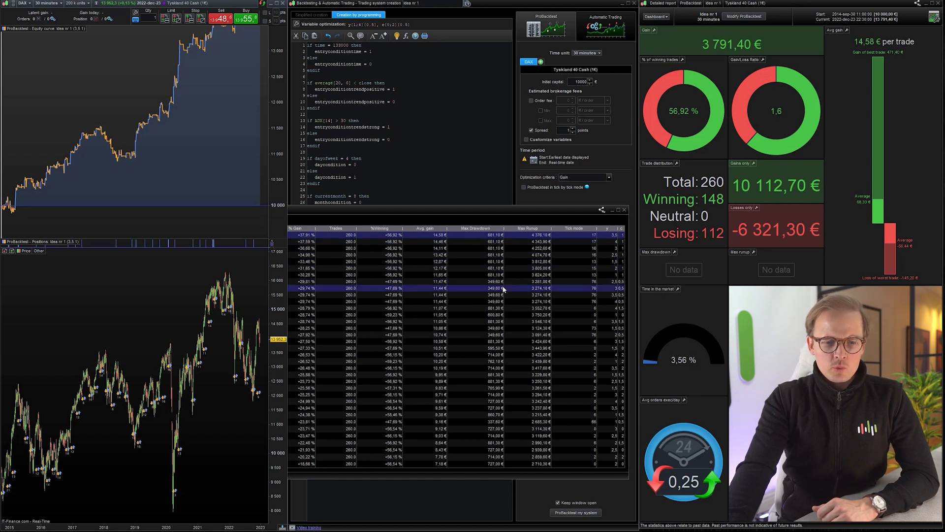
Load the detailed report of the top-gain combination, 3 791,40 € over 260 trades.
click(500, 280)
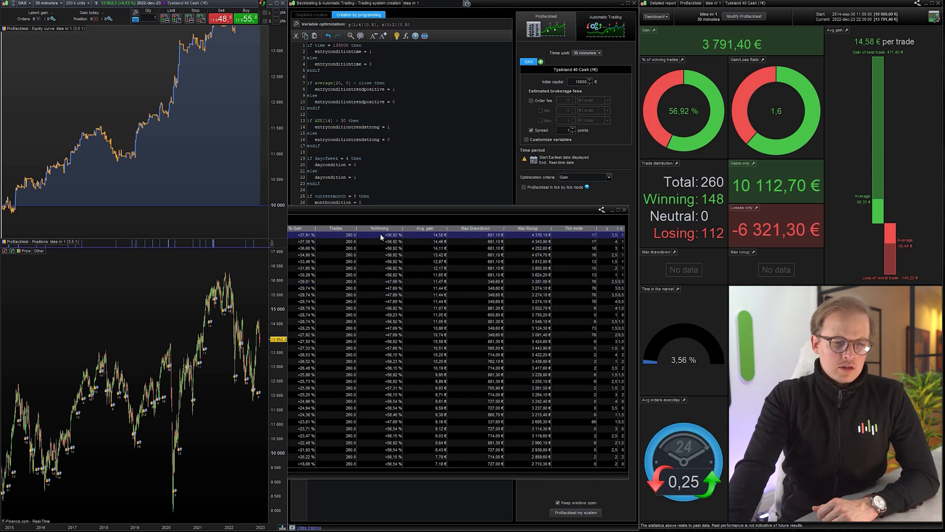
click(313, 281)
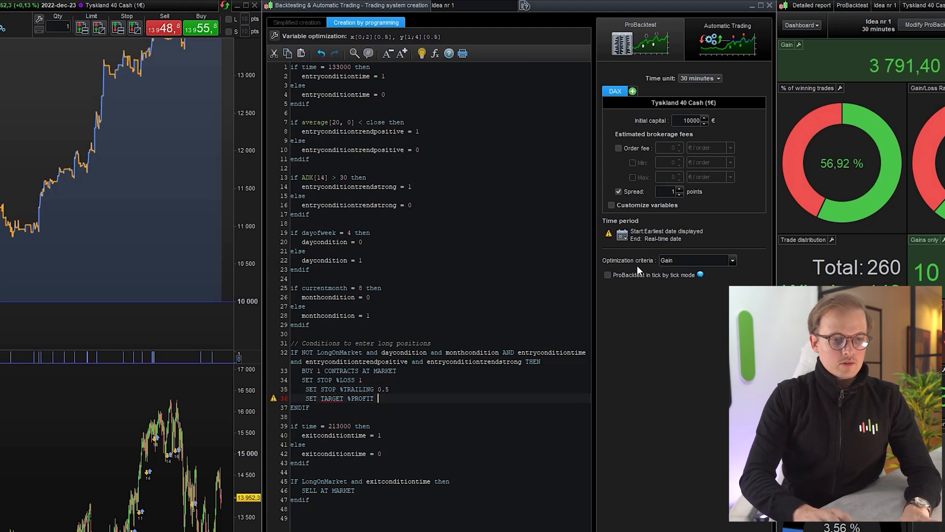
Set target profit to 2.5 and write 'if rsi[c] > d then sell at market'.
text(2.5)
text(if)
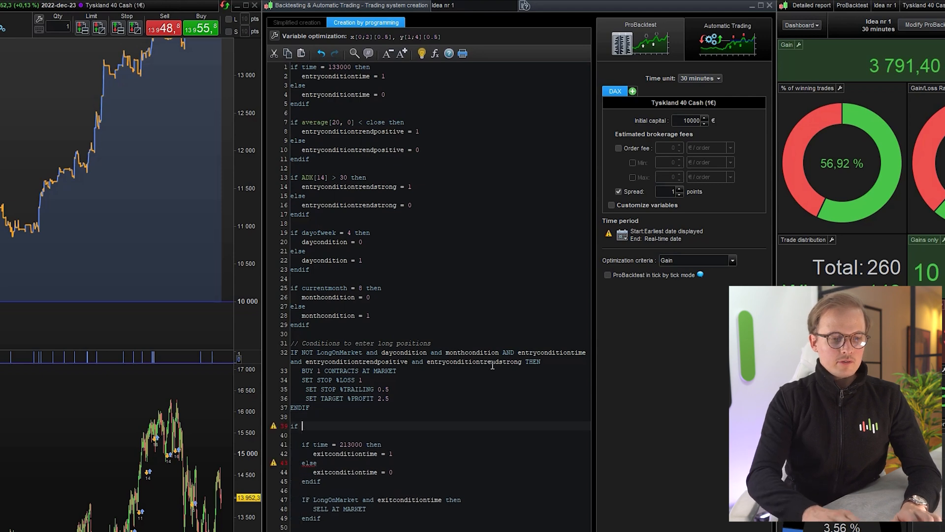
text(rsi()
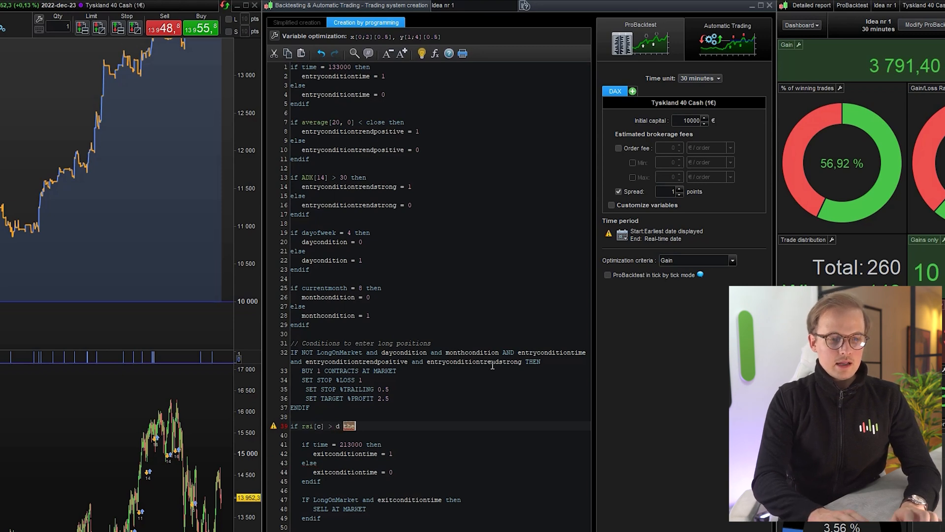
text(sell at)
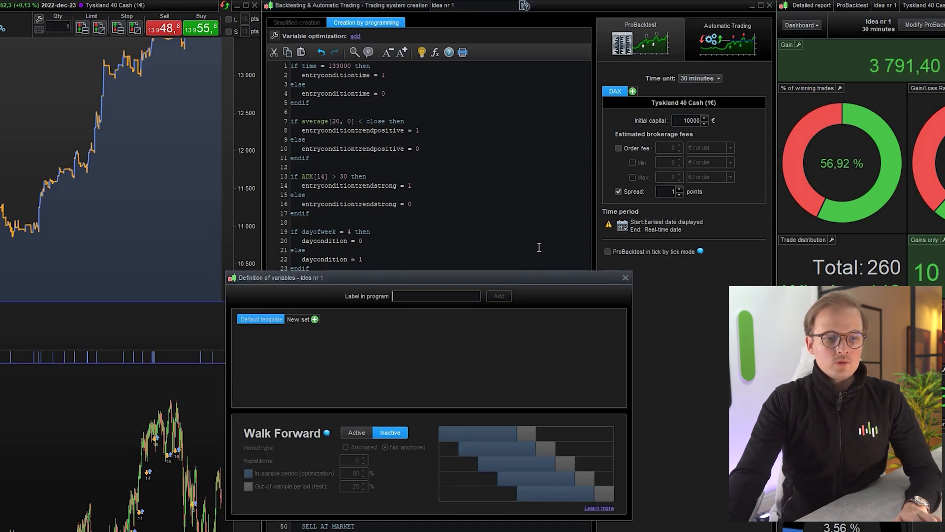
Define c from 2 to 30 step 2 and d from 50 to 90 step 10, then run the optimisation.
drag(429, 277, 440, 279)
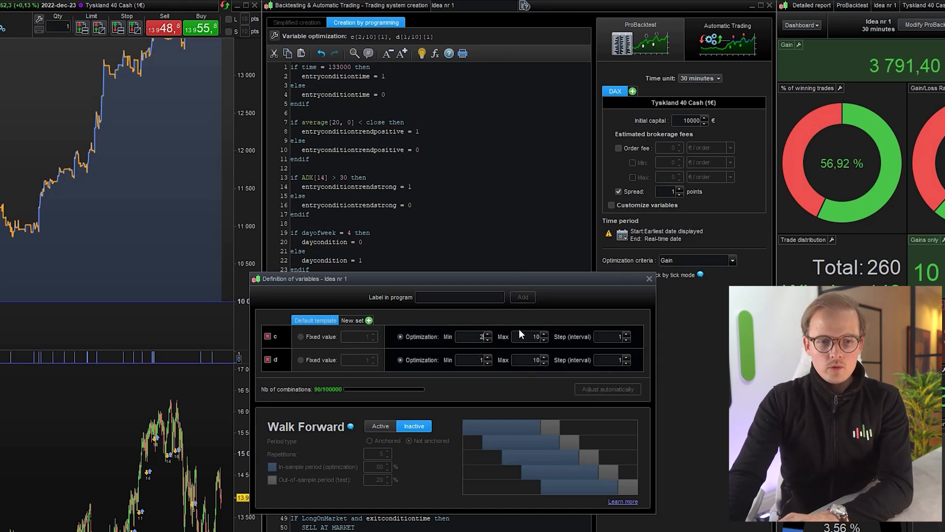
text(30)
click(530, 360)
text(90)
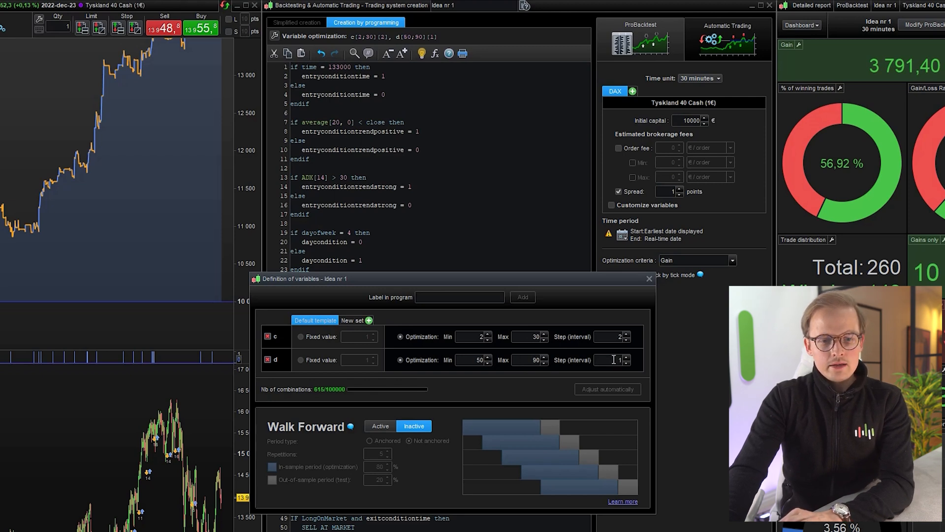
text(10)
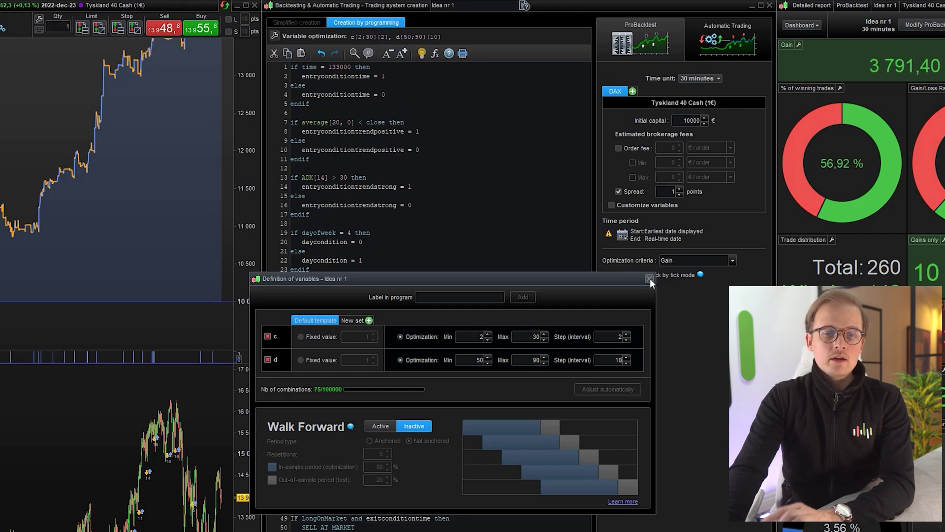
click(649, 278)
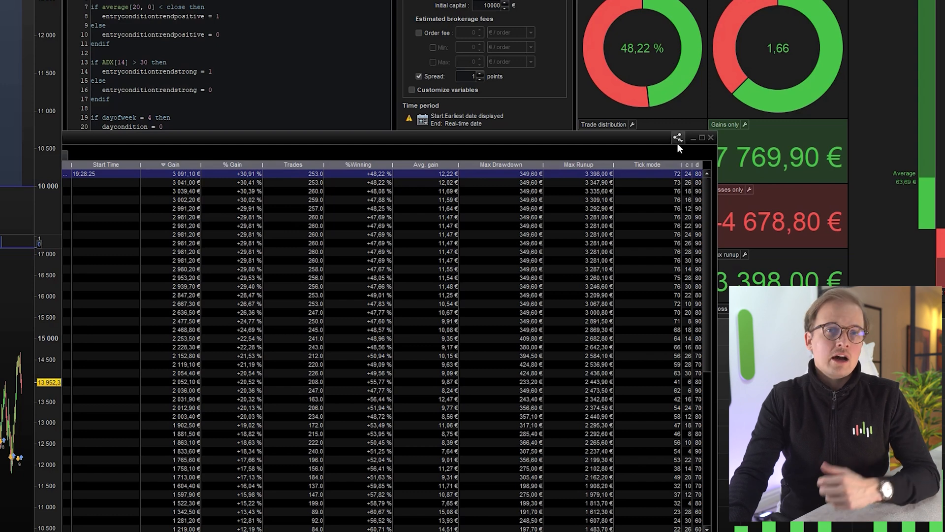
mouse_move(678, 137)
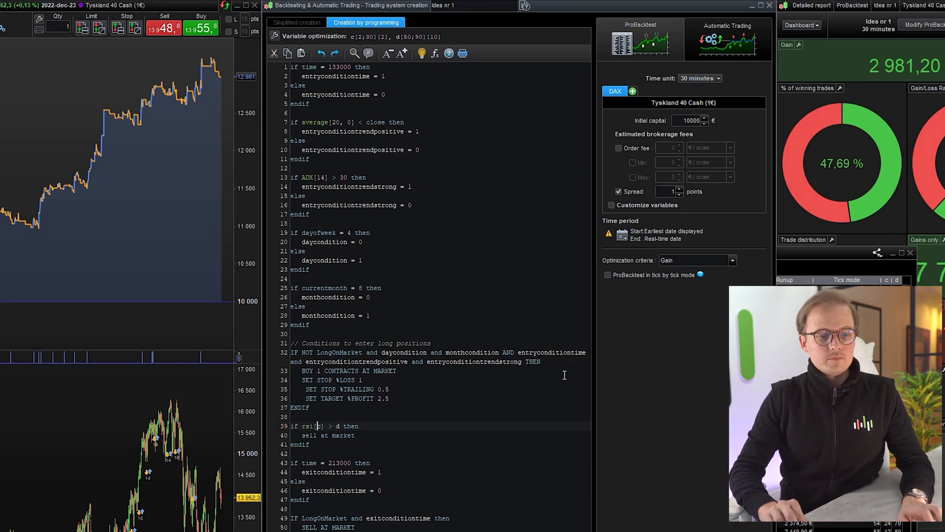
Hard-code the exit line to sell at market when rsi[30] exceeds 90.
text(30)
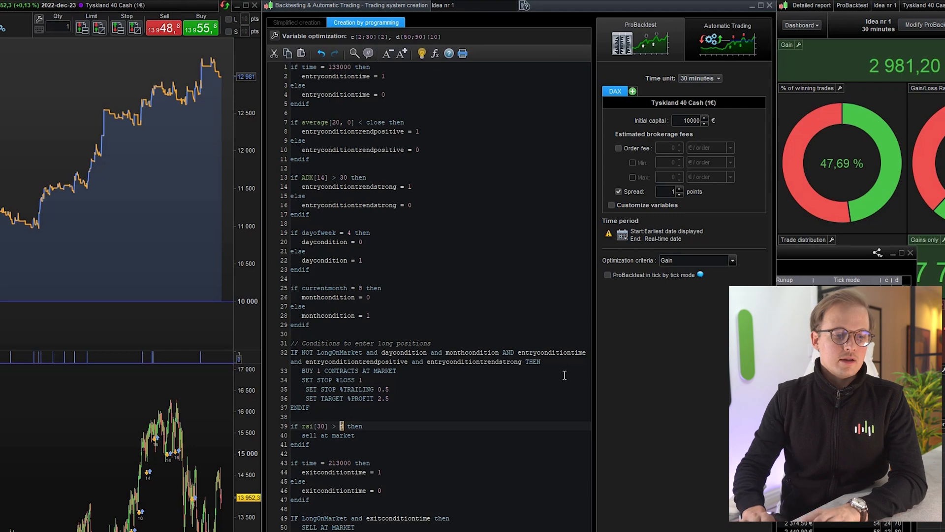
text(90)
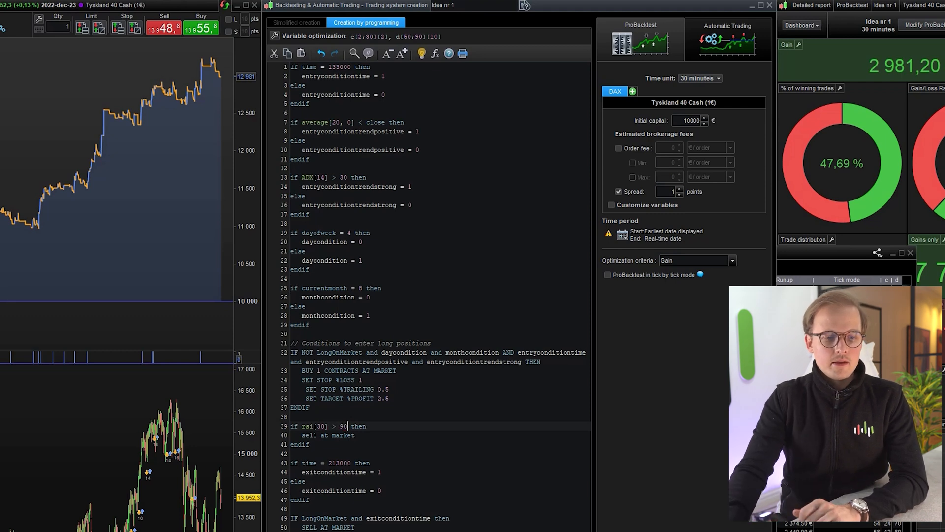